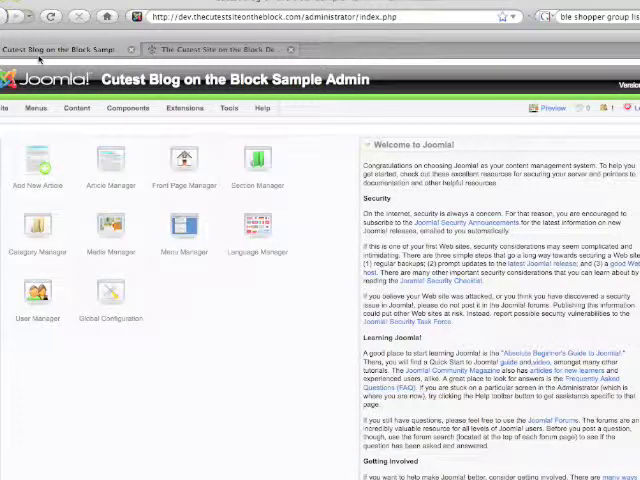
{"action": "mouse_move", "coordinate": [30, 100]}
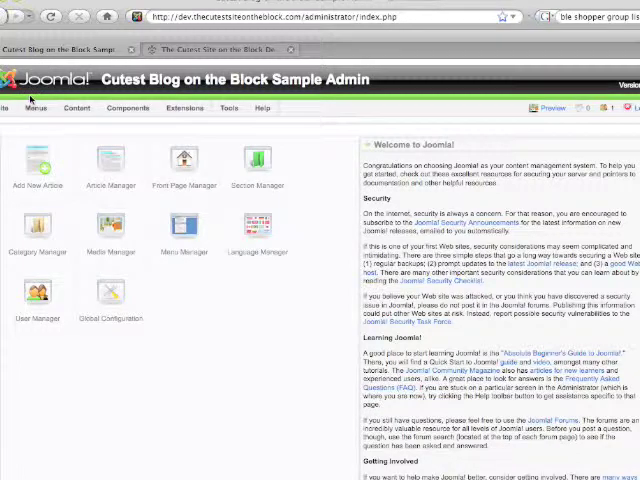
Show the Menu Item Manager for the Side Main Menu via Menus
{"action": "left_click", "coordinate": [36, 108]}
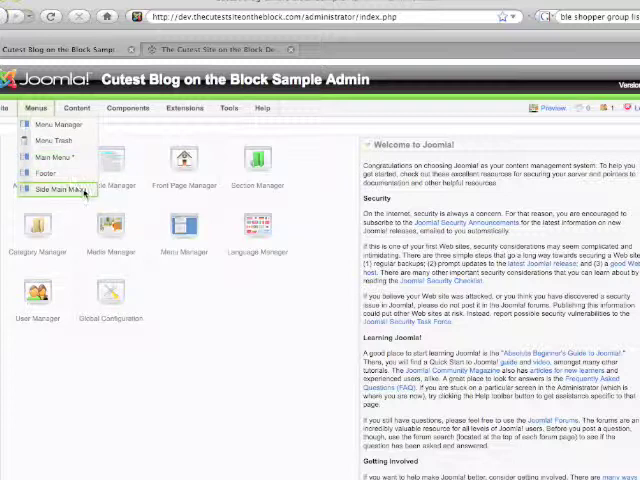
{"action": "mouse_move", "coordinate": [84, 192]}
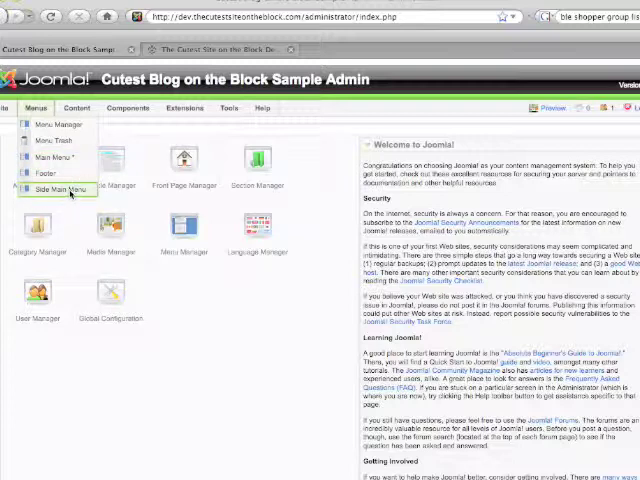
{"action": "left_click", "coordinate": [56, 188]}
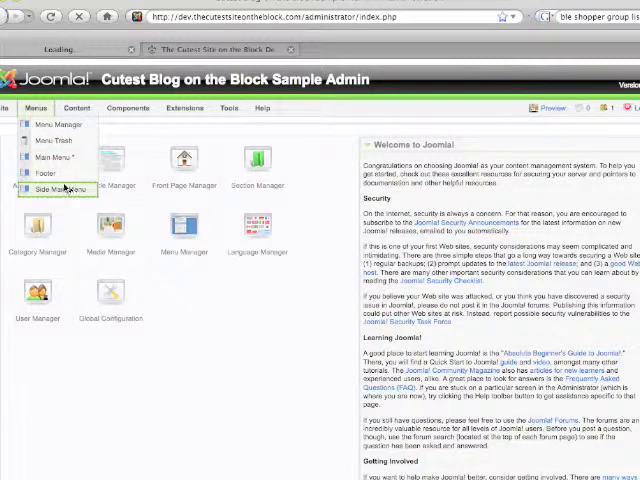
{"action": "left_click", "coordinate": [54, 188]}
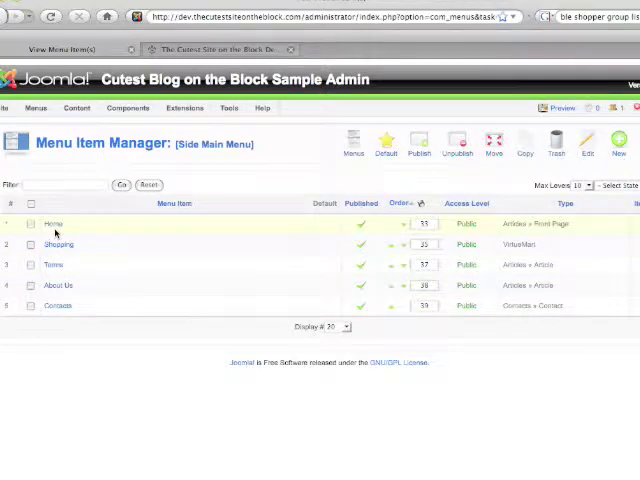
Edit the Terms item, prefix its title with 'New' and save it
{"action": "left_click", "coordinate": [52, 264]}
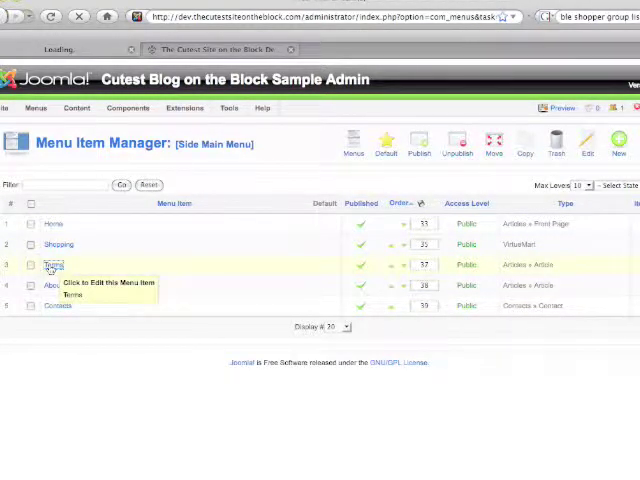
{"action": "left_click", "coordinate": [52, 264]}
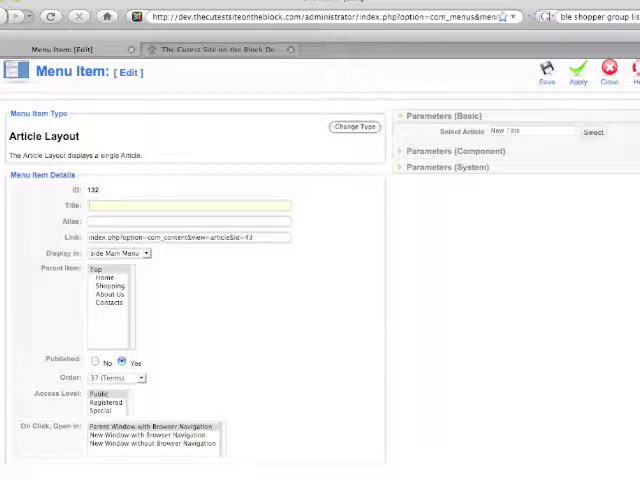
{"action": "type", "text": "New Title"}
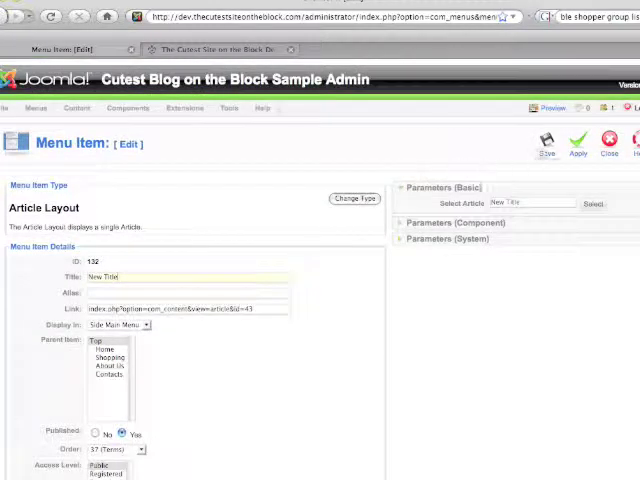
{"action": "left_click", "coordinate": [544, 144]}
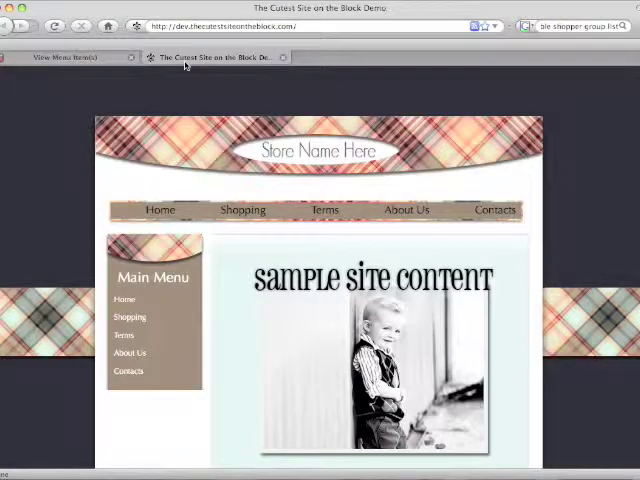
Switch back to the admin tab showing the Menu Item Saved message
{"action": "left_click", "coordinate": [56, 26]}
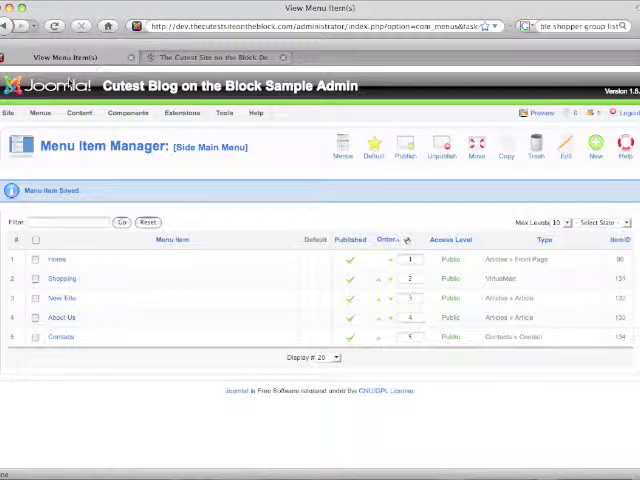
Edit the top Main Menu's Terms item and prefix its title with 'New'
{"action": "left_click", "coordinate": [38, 112]}
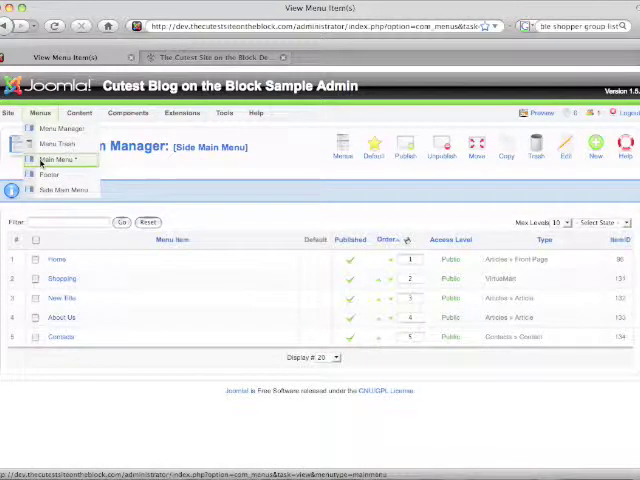
{"action": "left_click", "coordinate": [60, 160]}
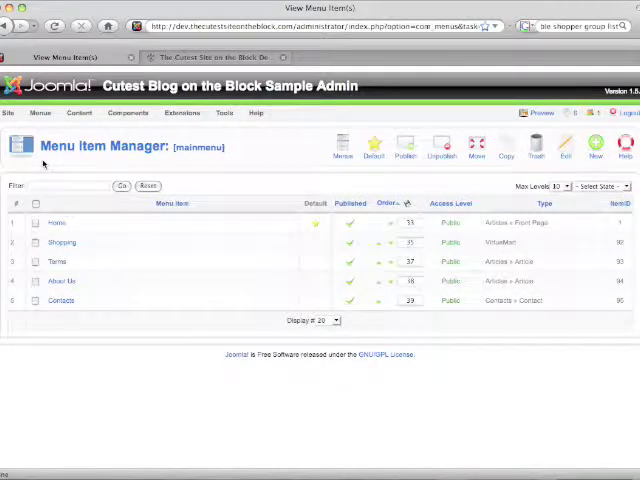
{"action": "left_click", "coordinate": [56, 260]}
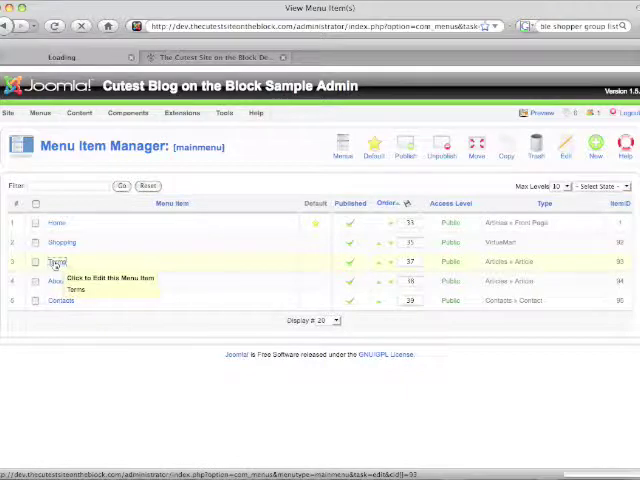
{"action": "left_click", "coordinate": [56, 260]}
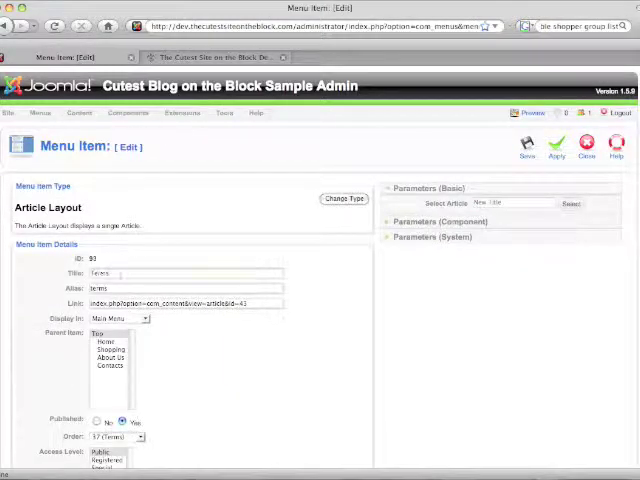
{"action": "type", "text": "New"}
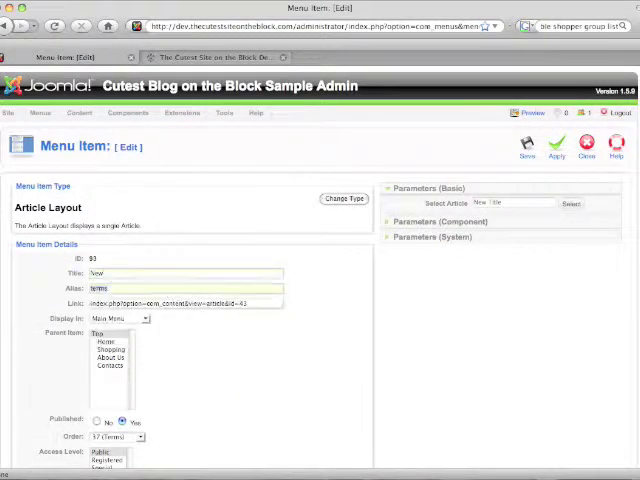